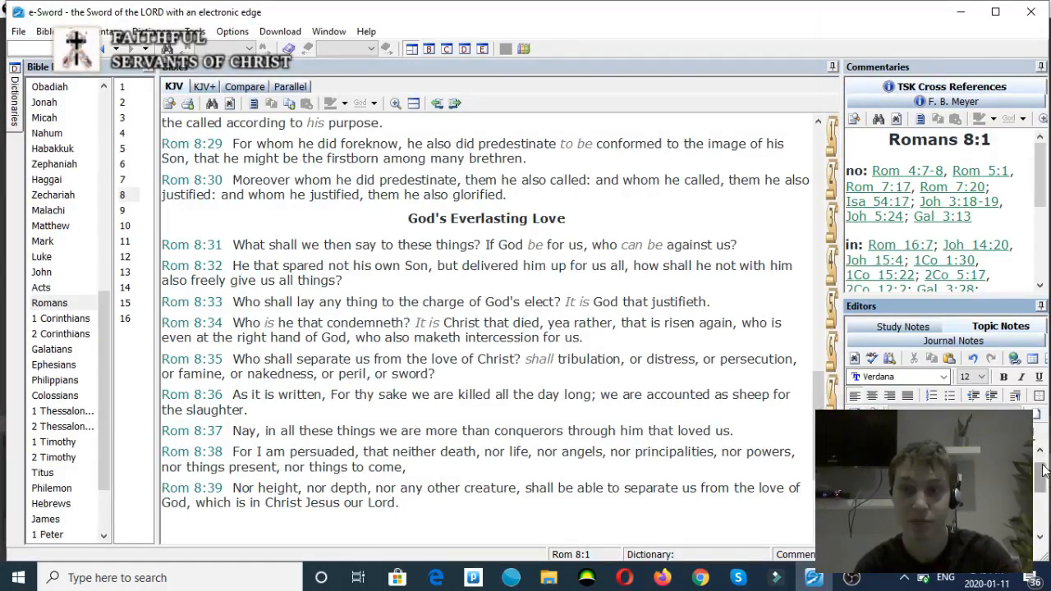
# Select Romans 8:34 in the KJV pane so its TSK cross references load.
pyautogui.scroll(3)
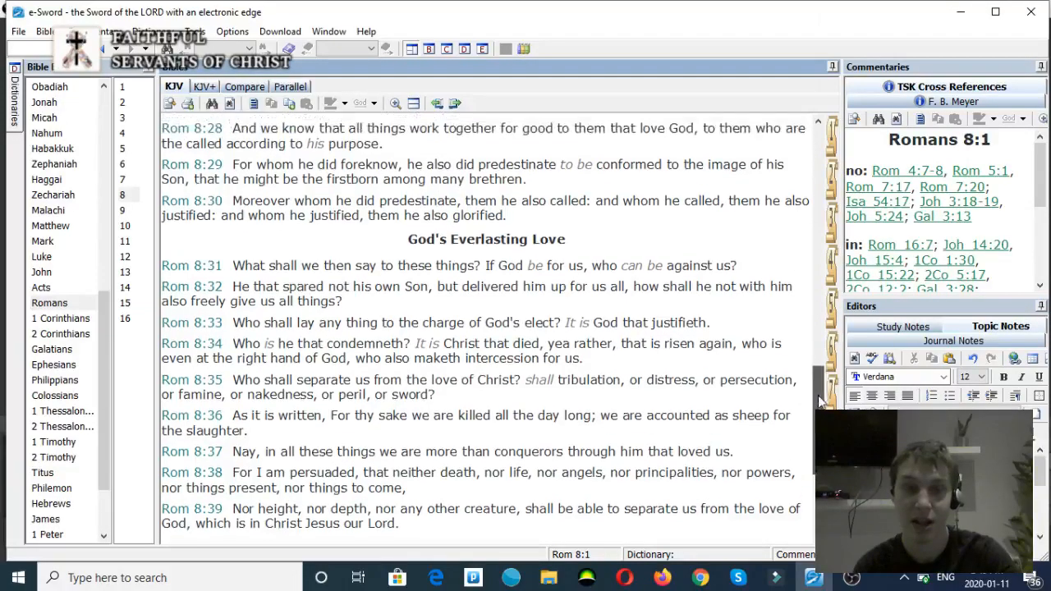
pyautogui.scroll(-3)
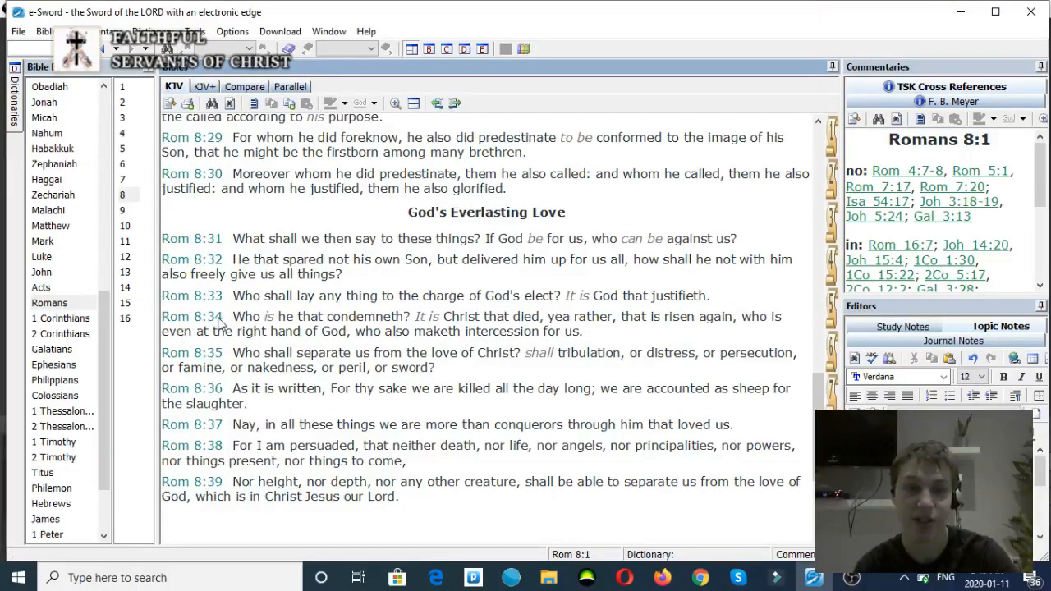
pyautogui.click(194, 315)
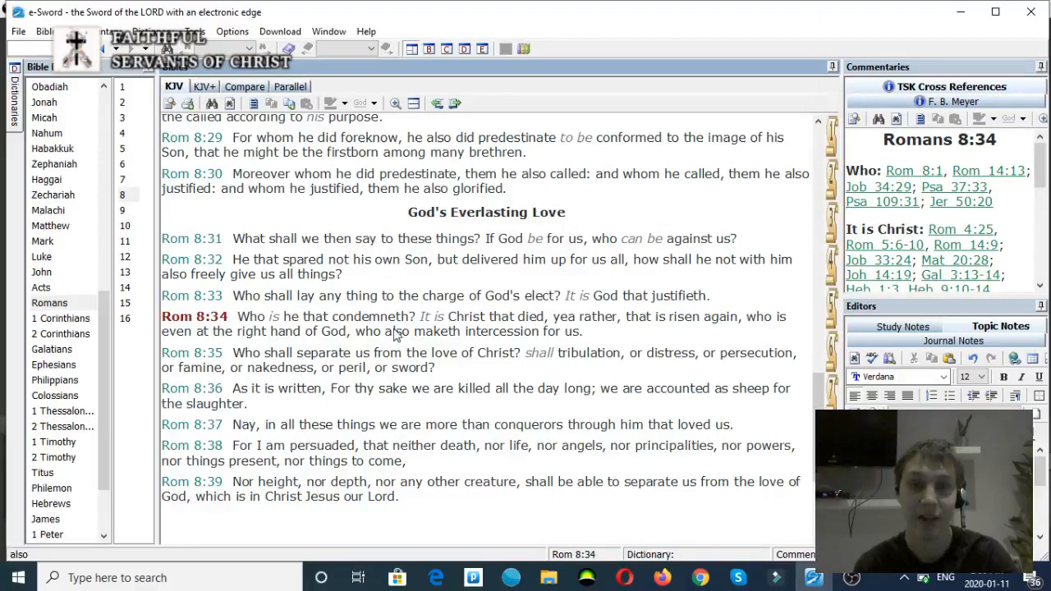
pyautogui.moveTo(575, 328)
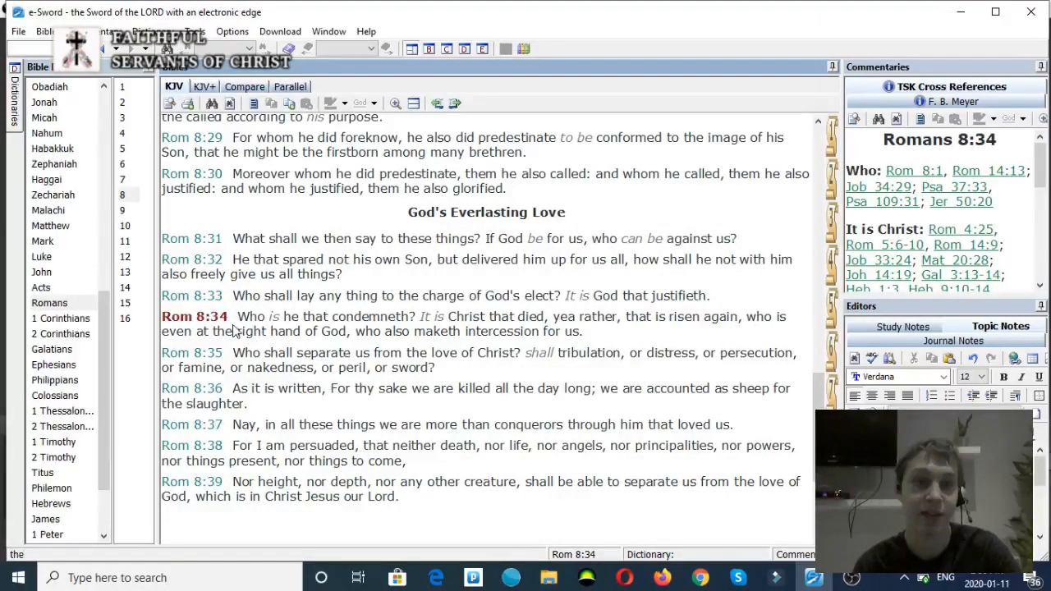
pyautogui.moveTo(418, 346)
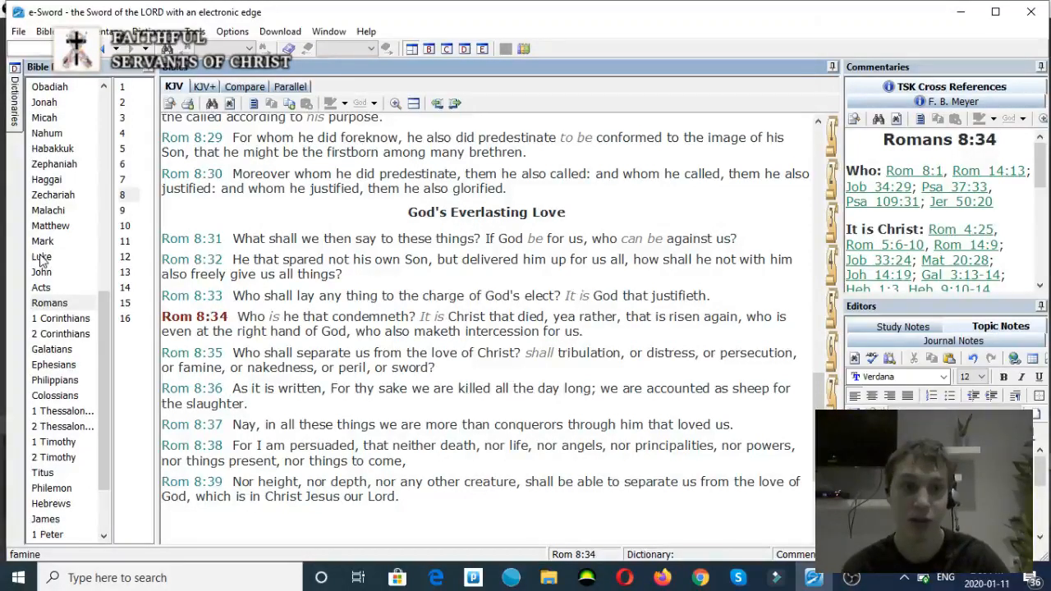
# Go to Luke 3 and bring the Genealogy of Jesus Christ passage into view.
pyautogui.click(41, 257)
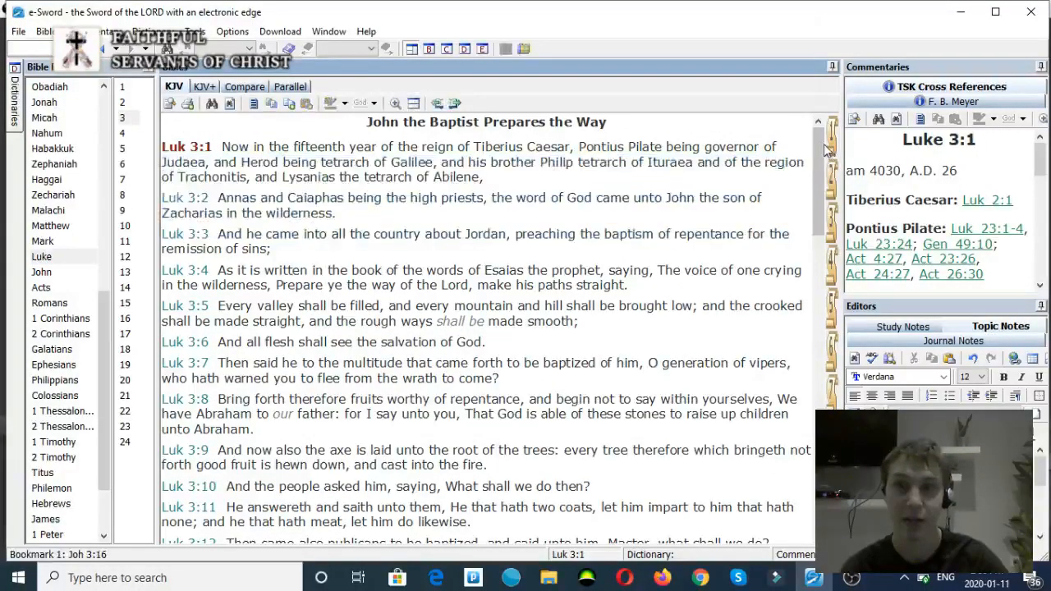
pyautogui.scroll(-3)
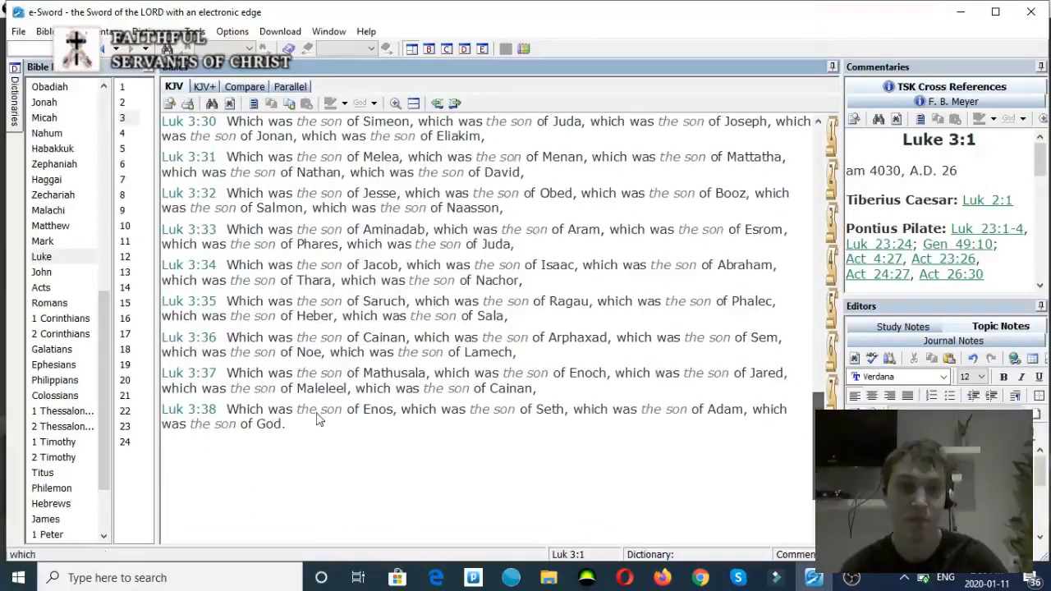
pyautogui.scroll(3)
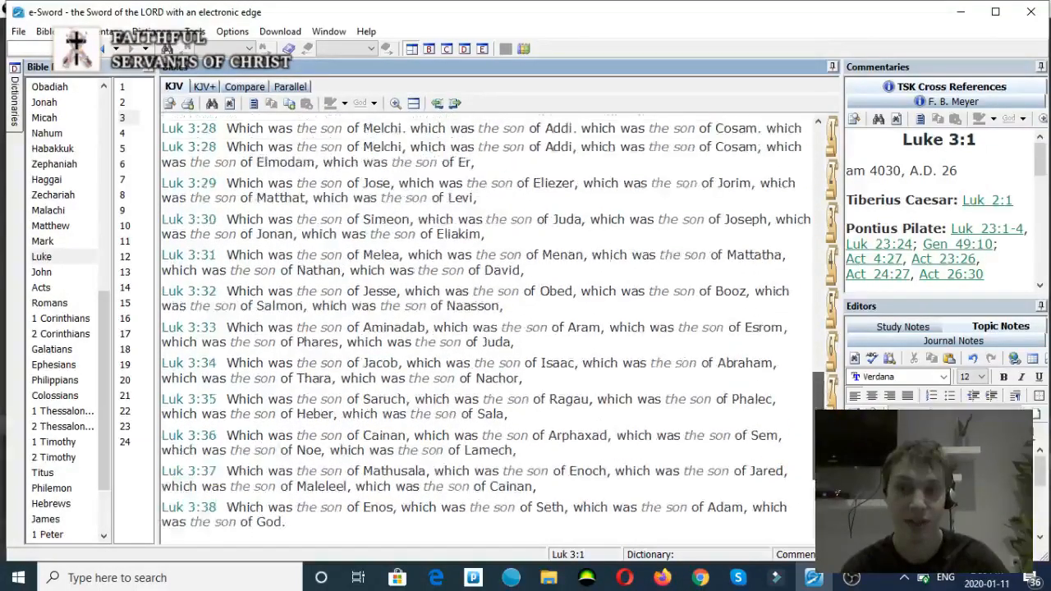
pyautogui.scroll(3)
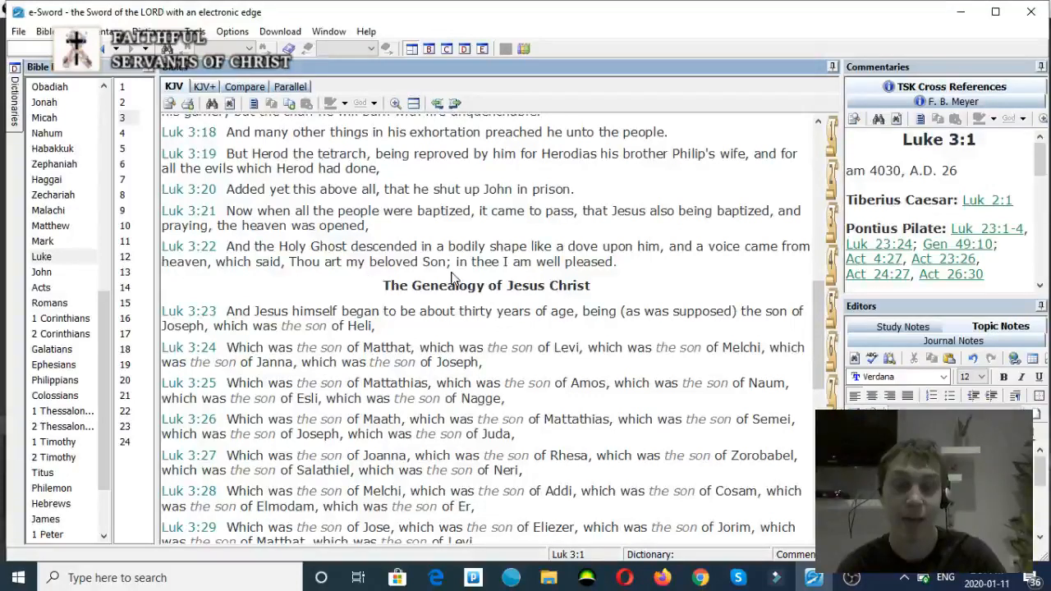
pyautogui.moveTo(632, 280)
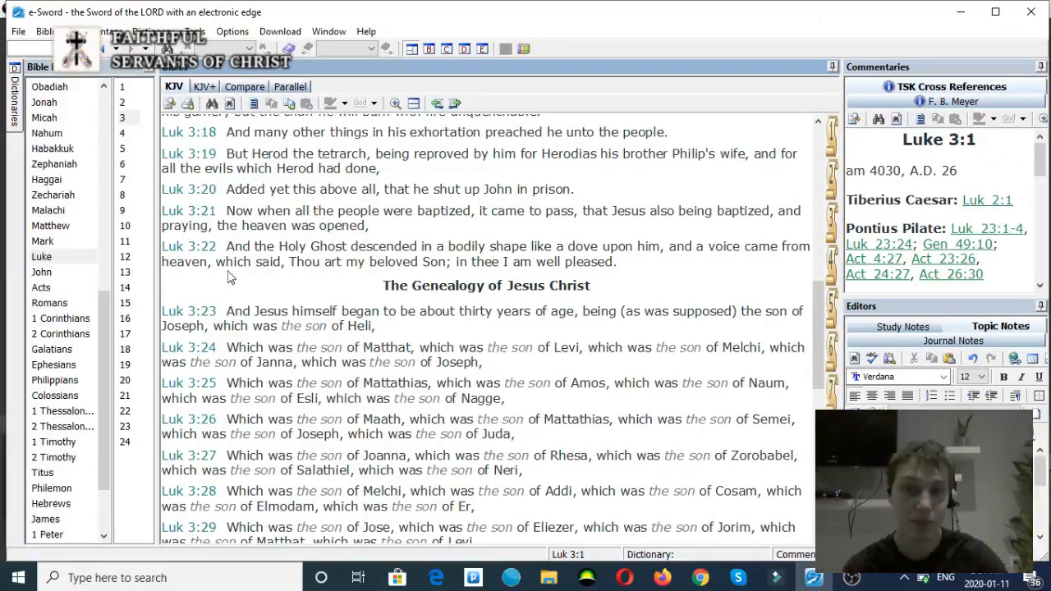
# Go to Matthew 3 and scroll to the Baptism of Jesus passage at verse 3:17.
pyautogui.click(49, 226)
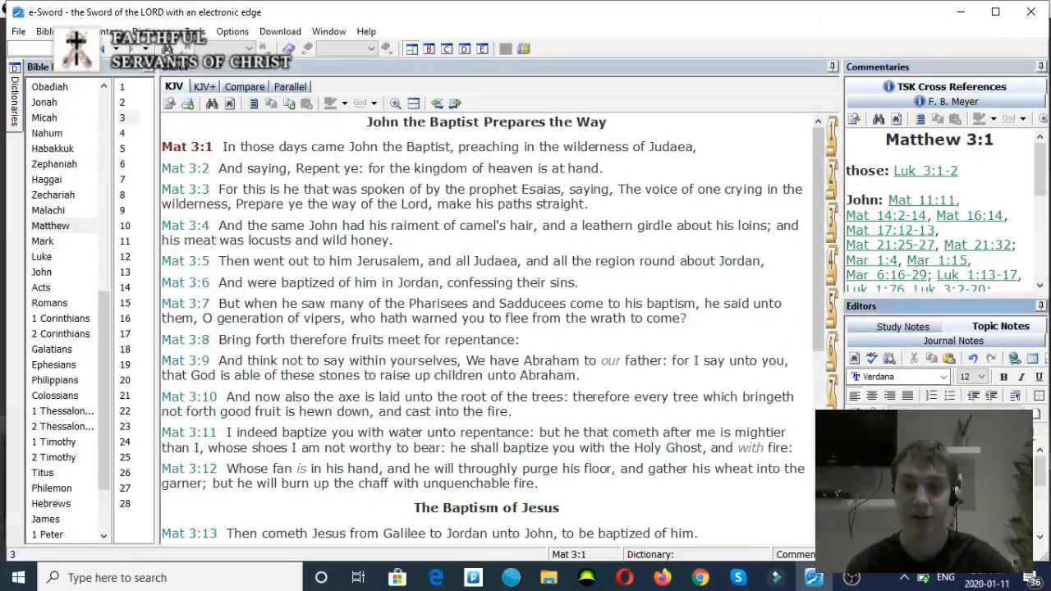
pyautogui.scroll(-3)
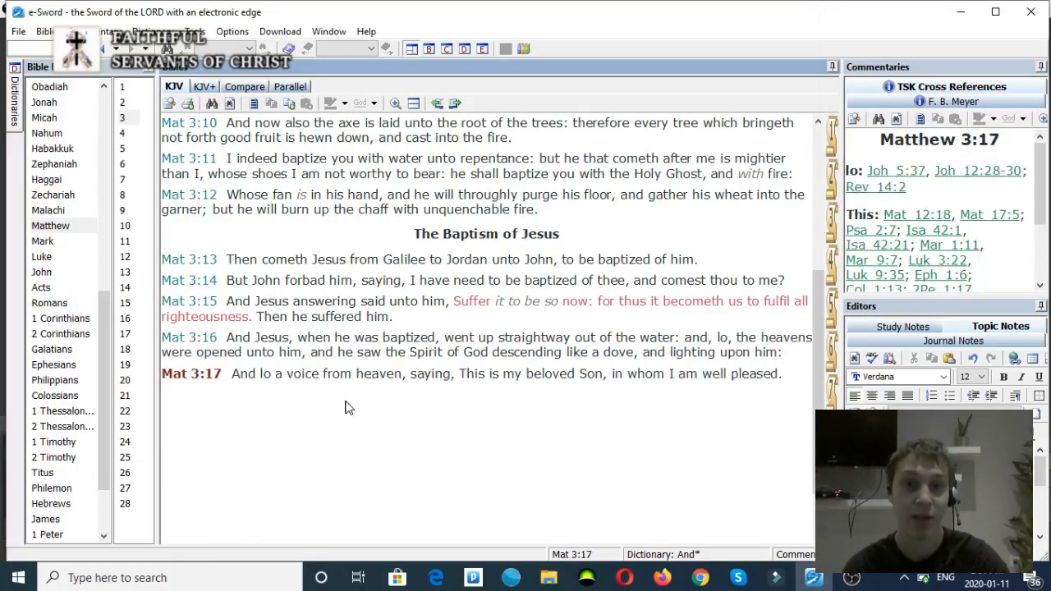
pyautogui.moveTo(491, 407)
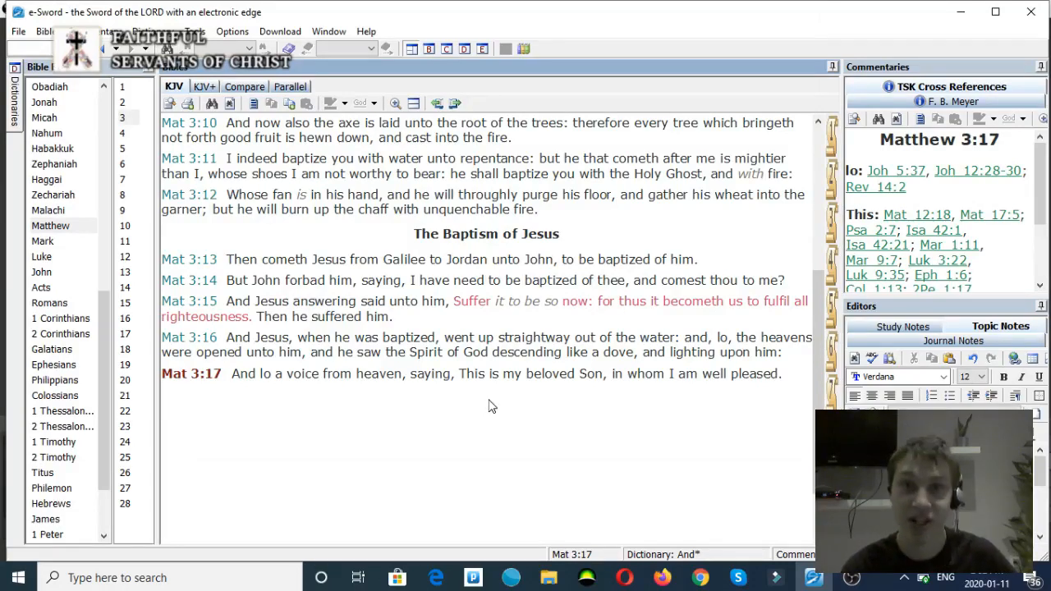
pyautogui.moveTo(572, 439)
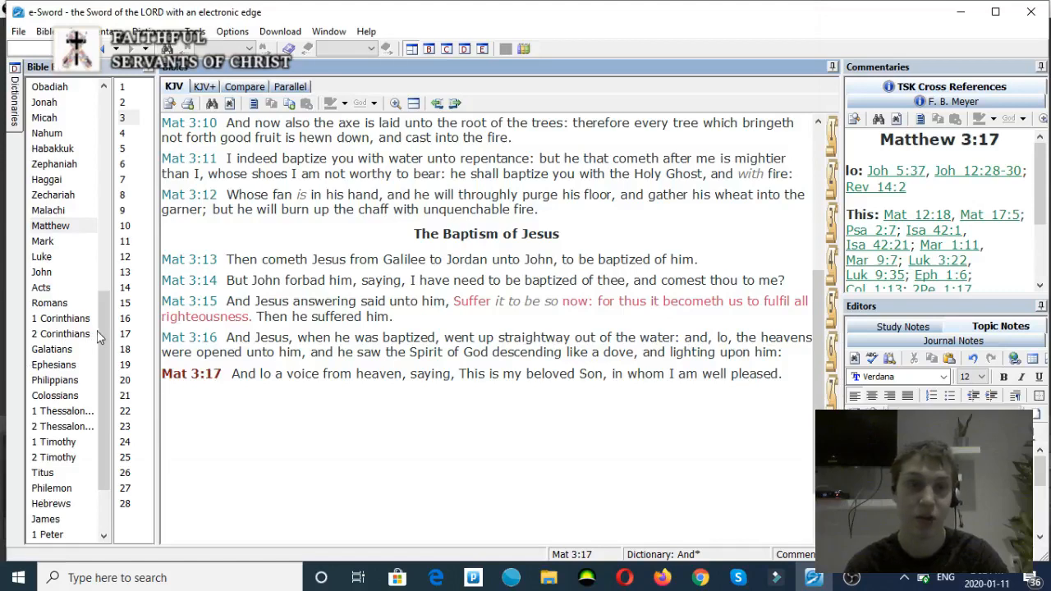
pyautogui.moveTo(72, 318)
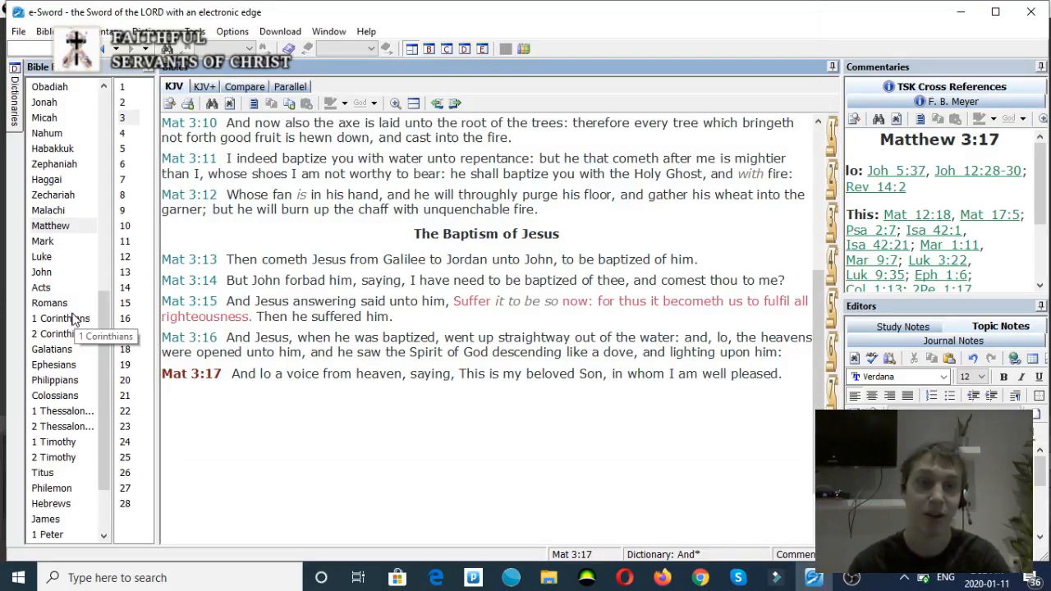
# Go to Acts 7, select Acts 7:55 for its cross references, then move on to Colossians.
pyautogui.click(41, 287)
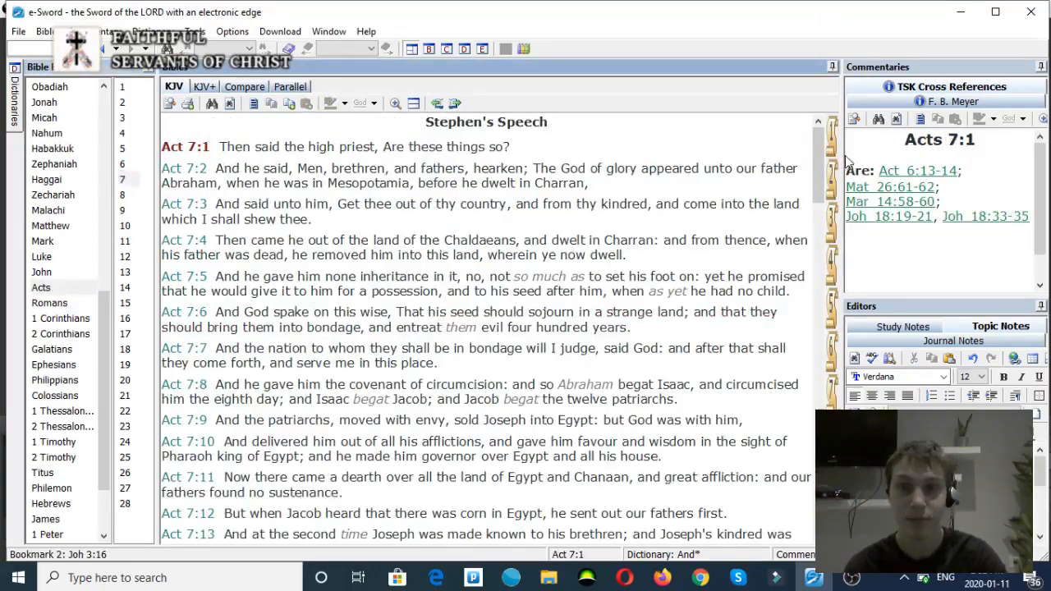
pyautogui.scroll(-3)
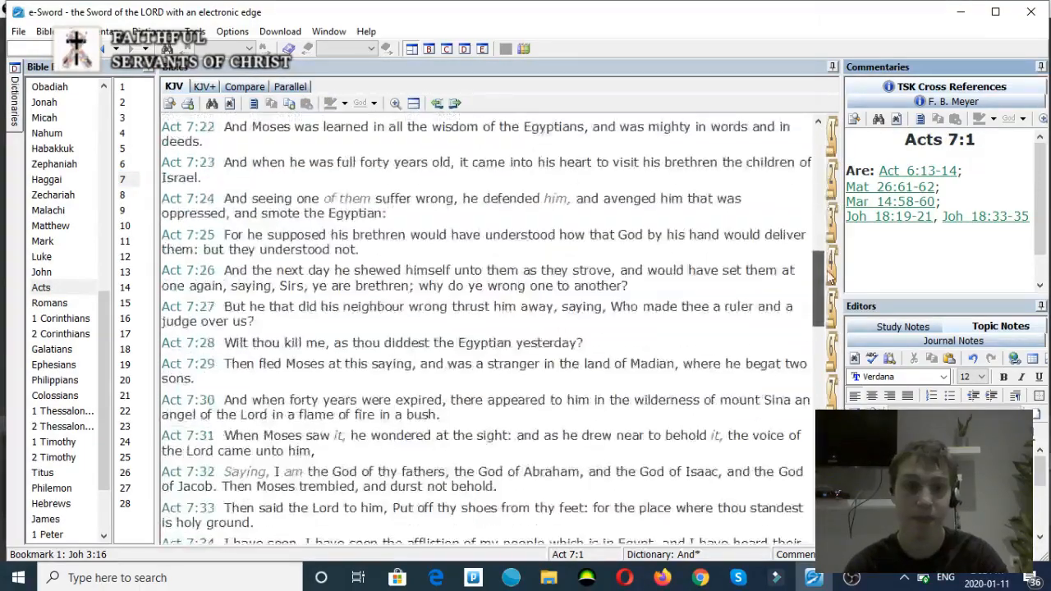
pyautogui.scroll(-3)
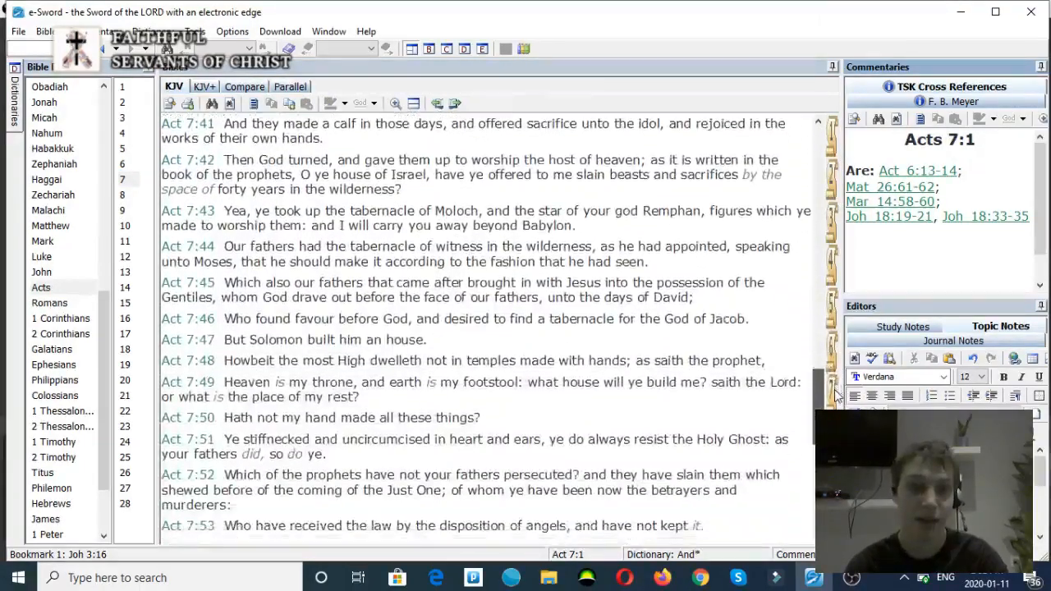
pyautogui.scroll(-3)
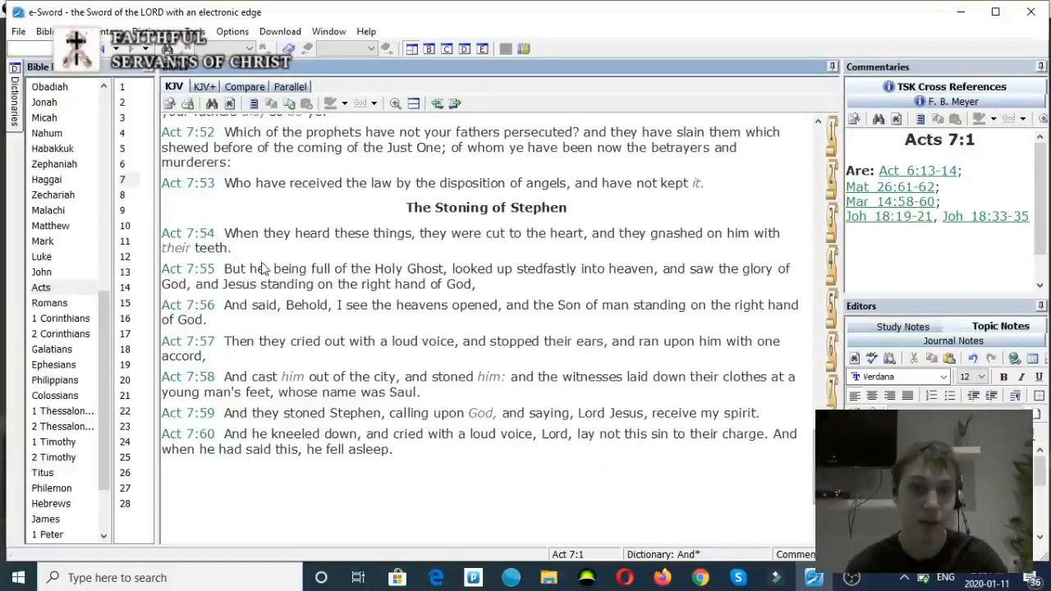
pyautogui.click(187, 270)
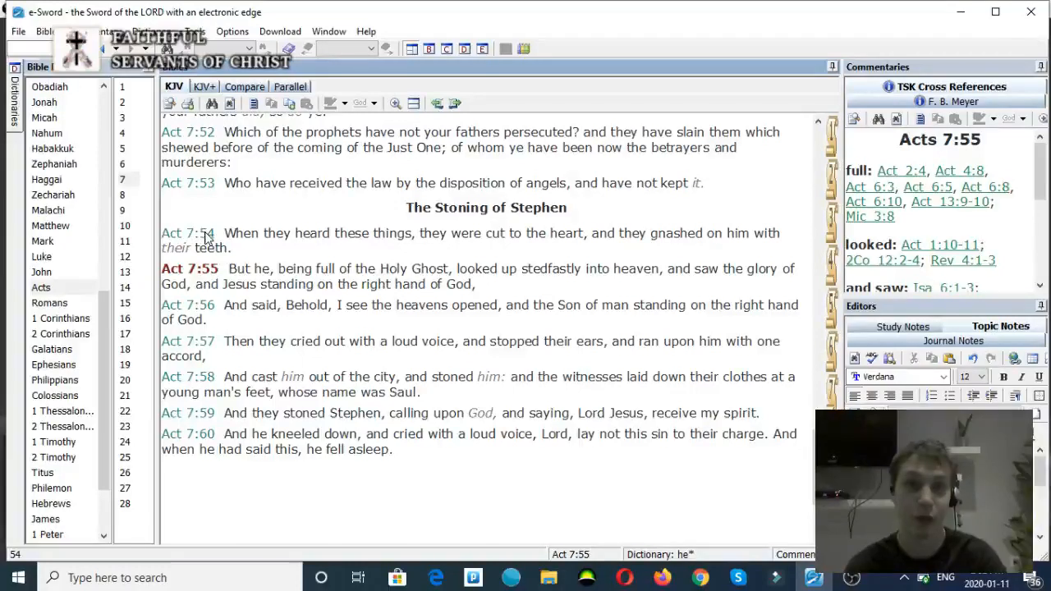
pyautogui.moveTo(344, 261)
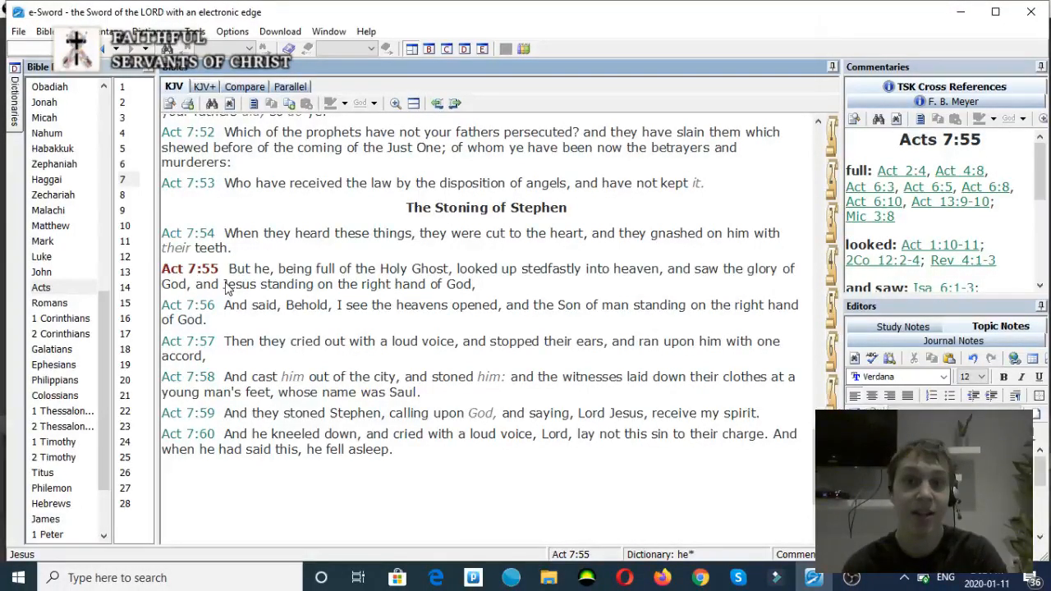
pyautogui.moveTo(238, 292)
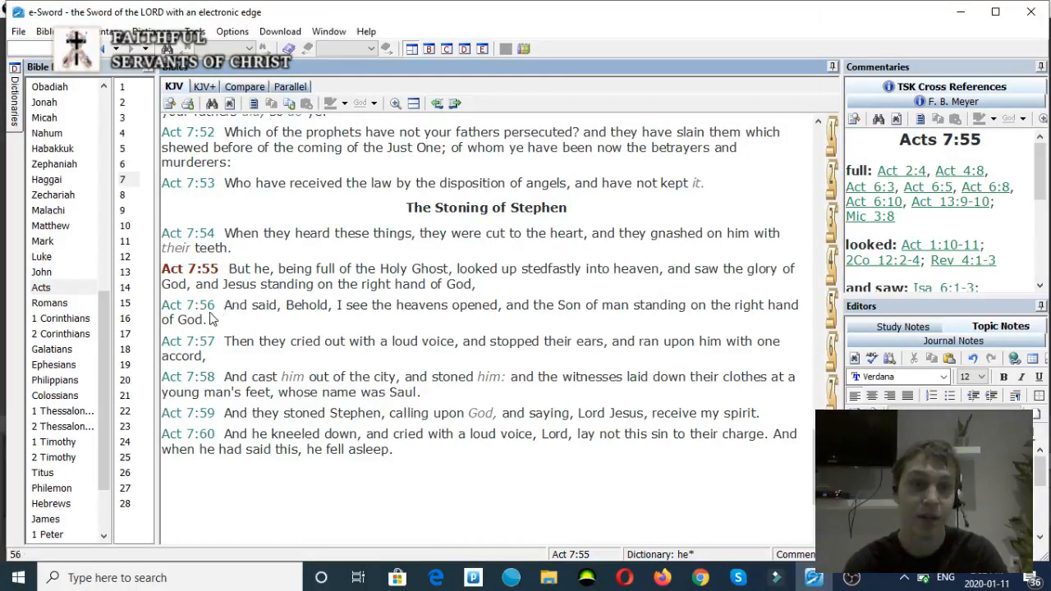
pyautogui.moveTo(299, 325)
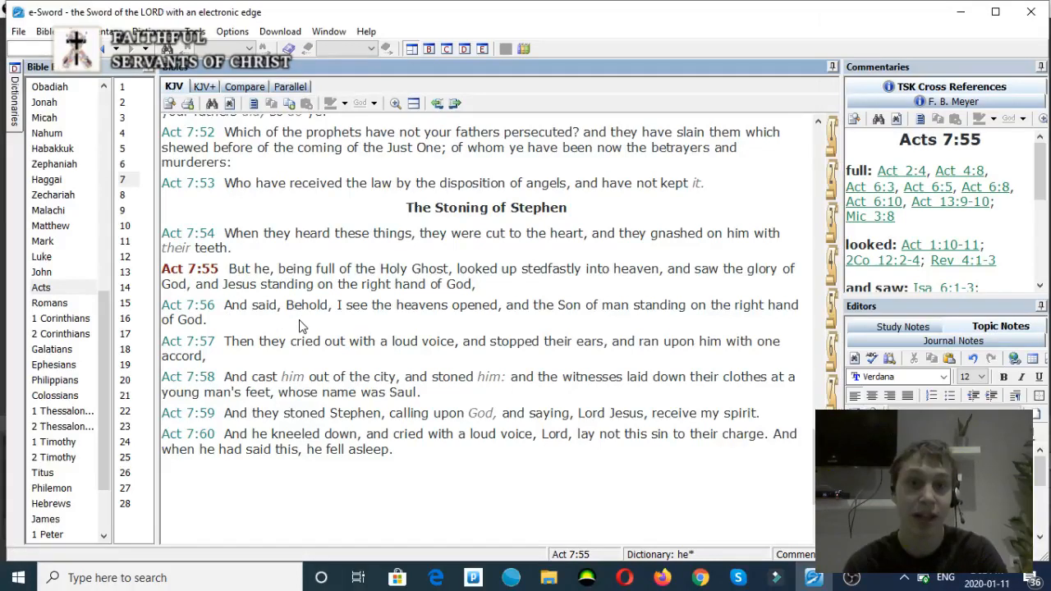
pyautogui.moveTo(535, 335)
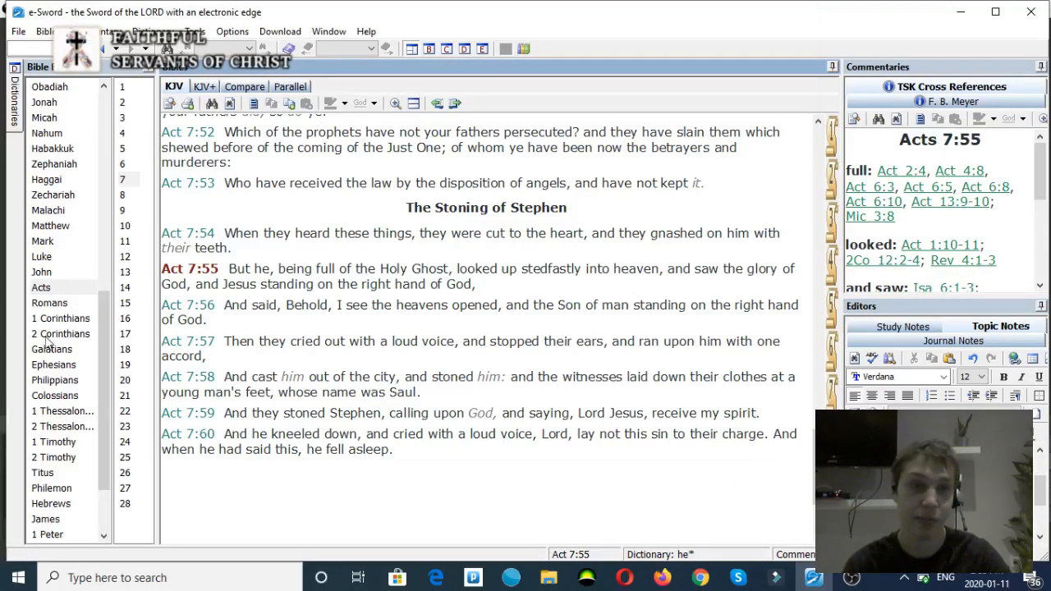
pyautogui.click(54, 394)
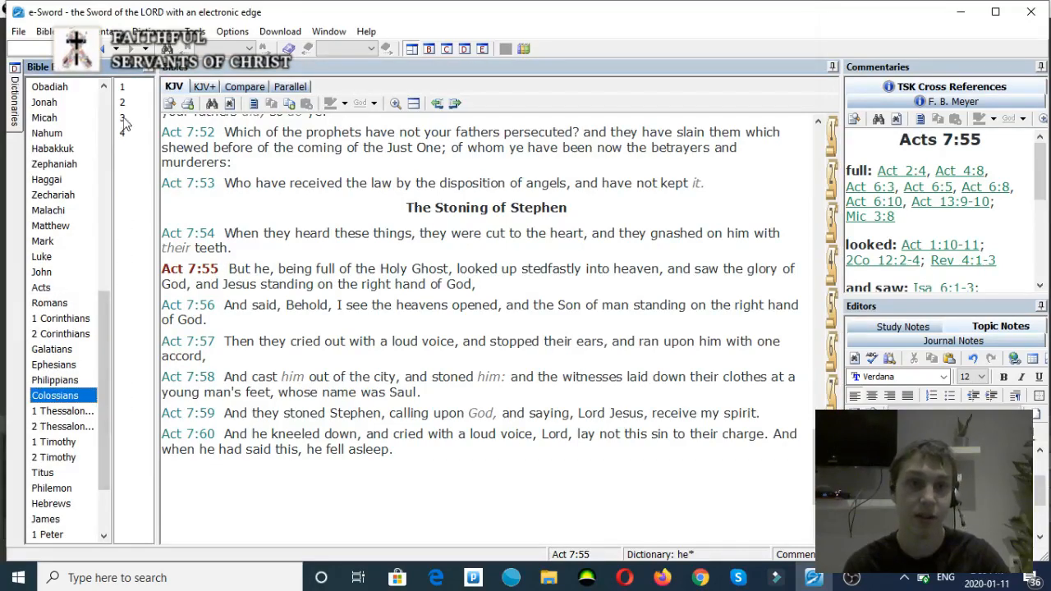
# Show Colossians chapter 3 with verse 3:1 cross references loaded.
pyautogui.click(122, 119)
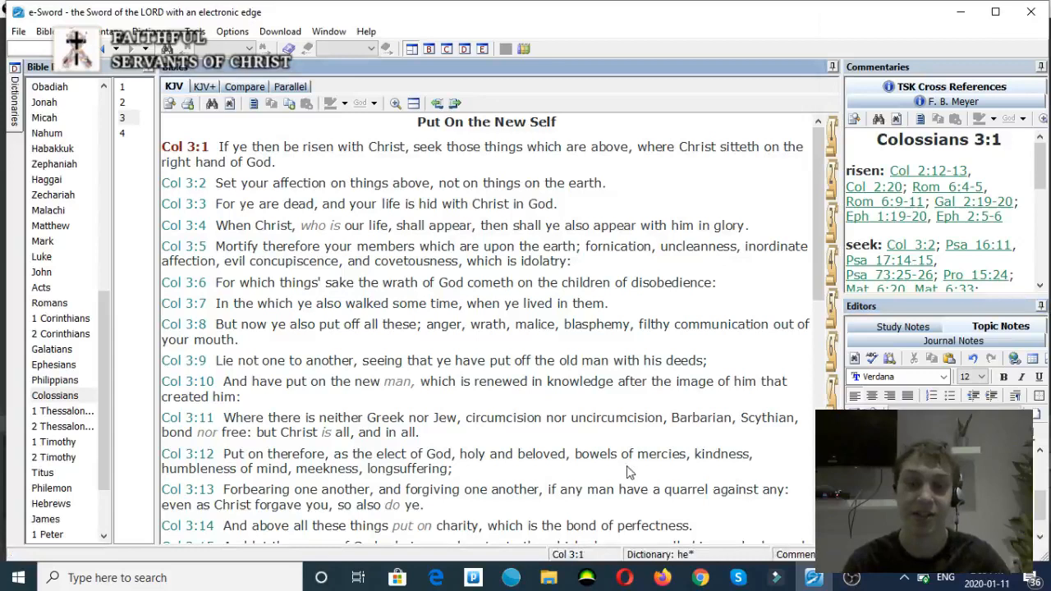
pyautogui.moveTo(627, 408)
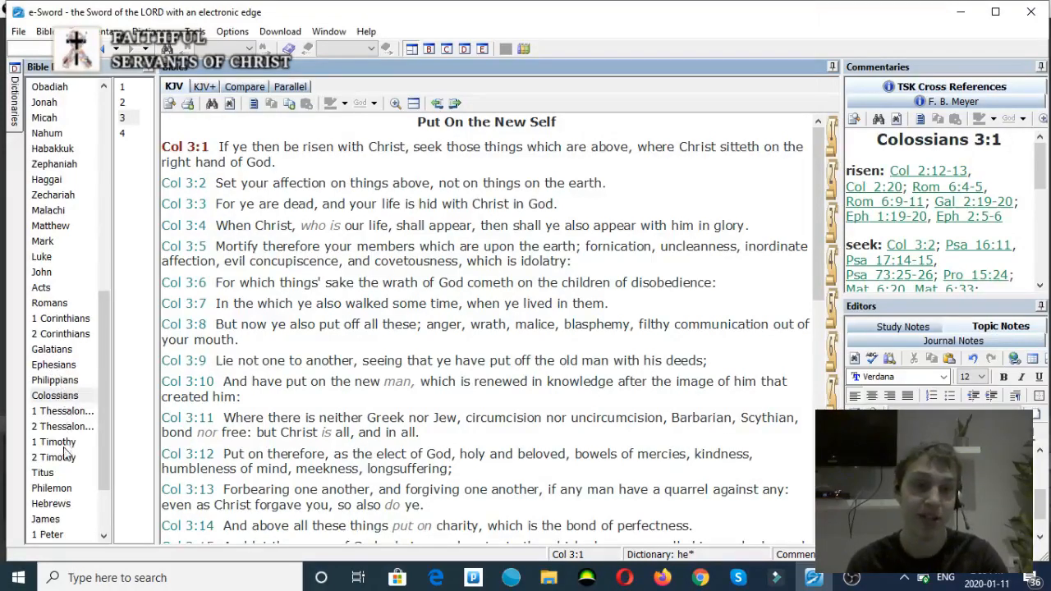
# Go to Hebrews for the chapter 12 passage on Jesus, Founder and Perfecter of Our Faith.
pyautogui.click(50, 503)
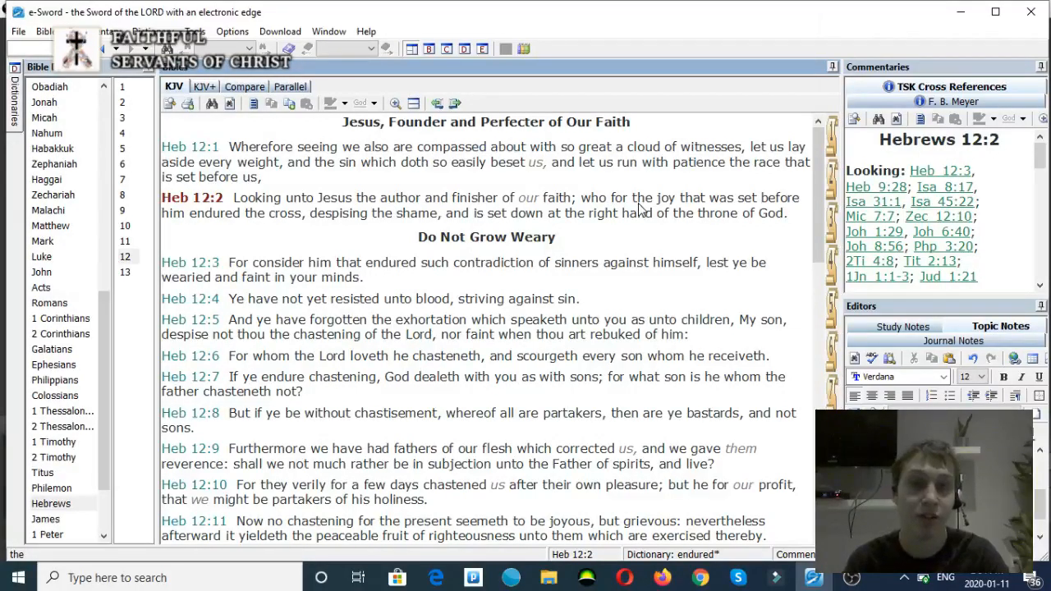
pyautogui.moveTo(430, 228)
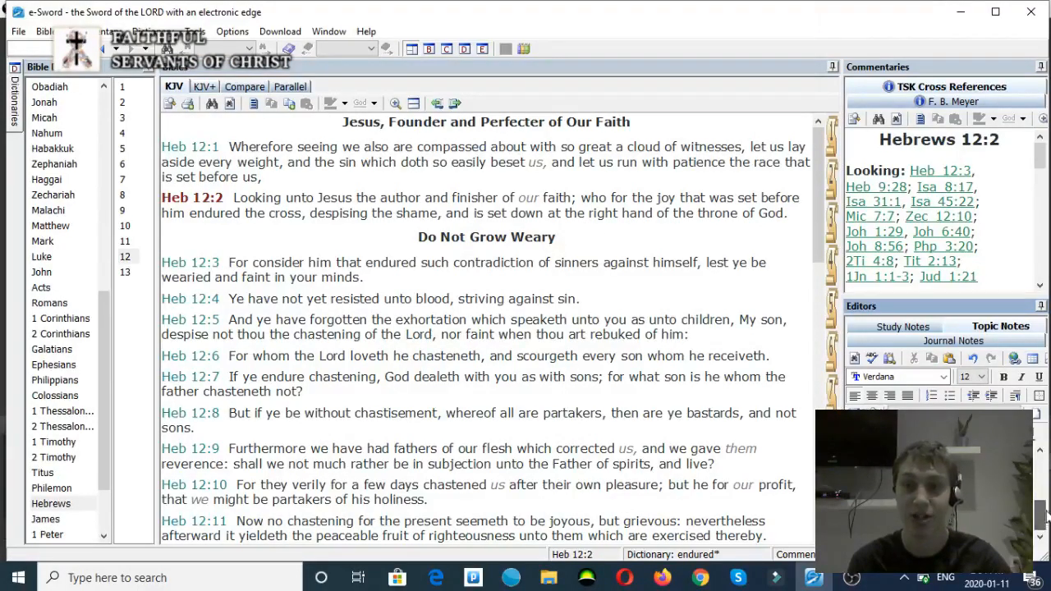
# Go to Acts chapter 2 and scroll to verse 2:33 for its cross references.
pyautogui.click(41, 287)
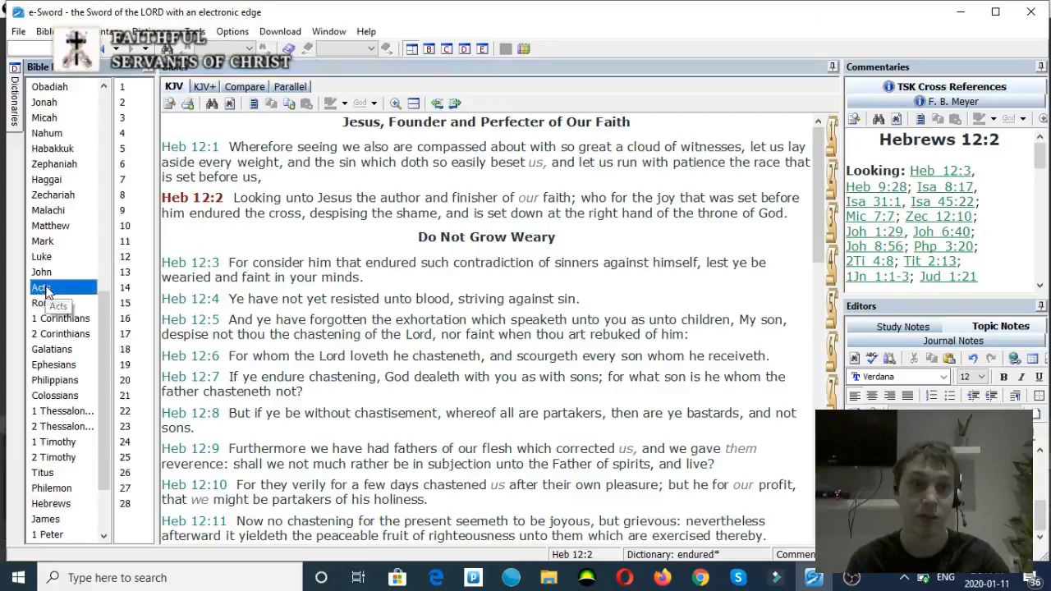
pyautogui.click(41, 288)
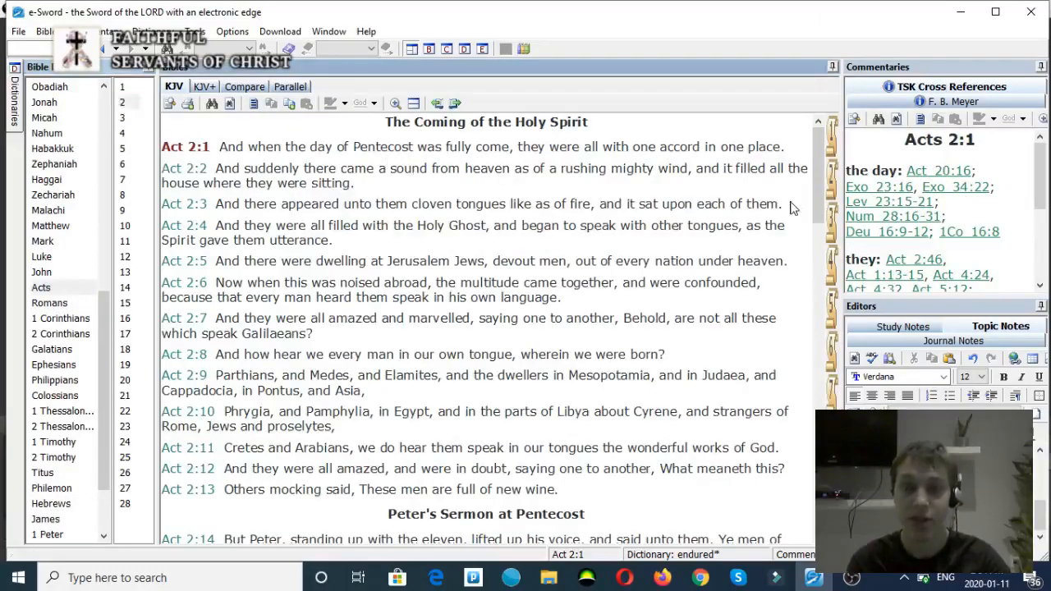
pyautogui.scroll(-3)
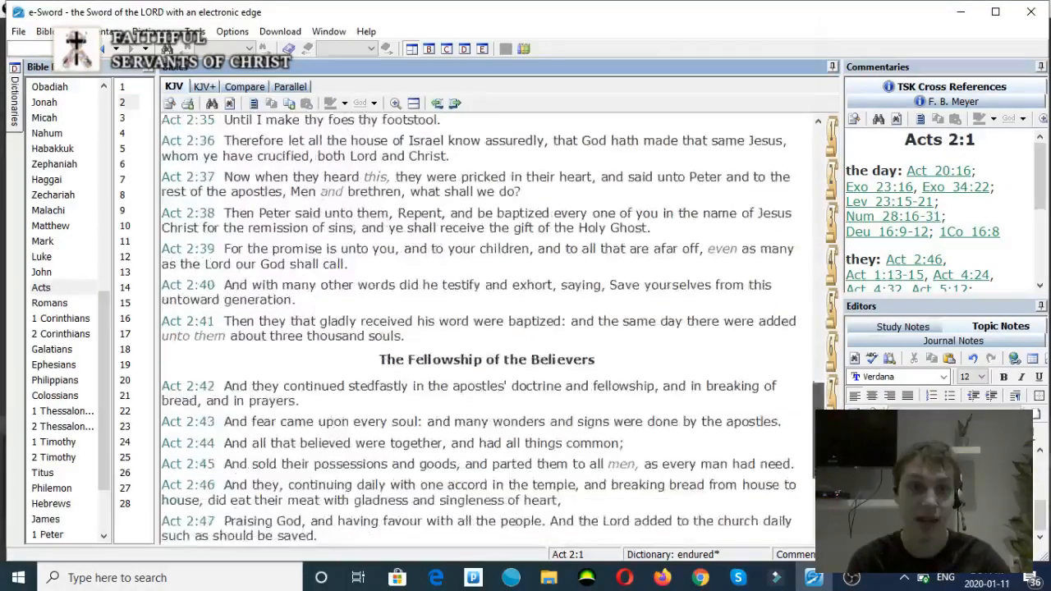
pyautogui.scroll(3)
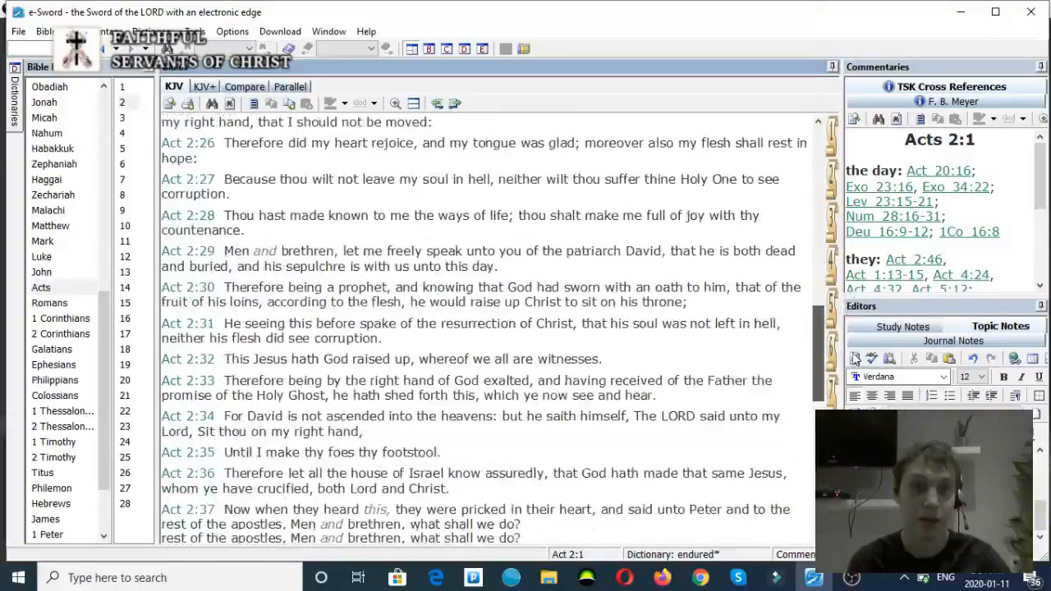
pyautogui.scroll(-3)
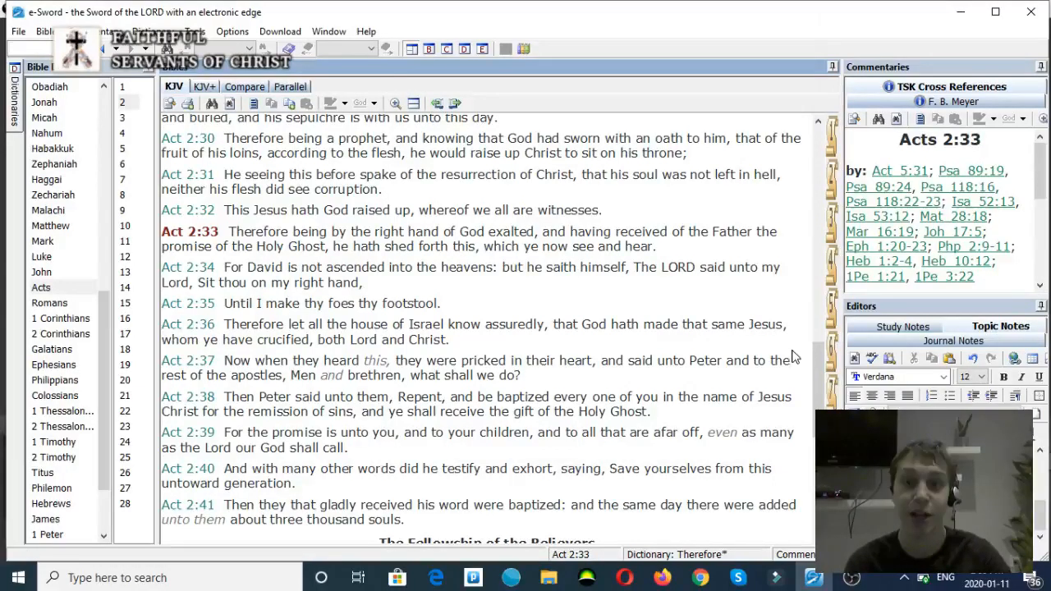
pyautogui.moveTo(189, 357)
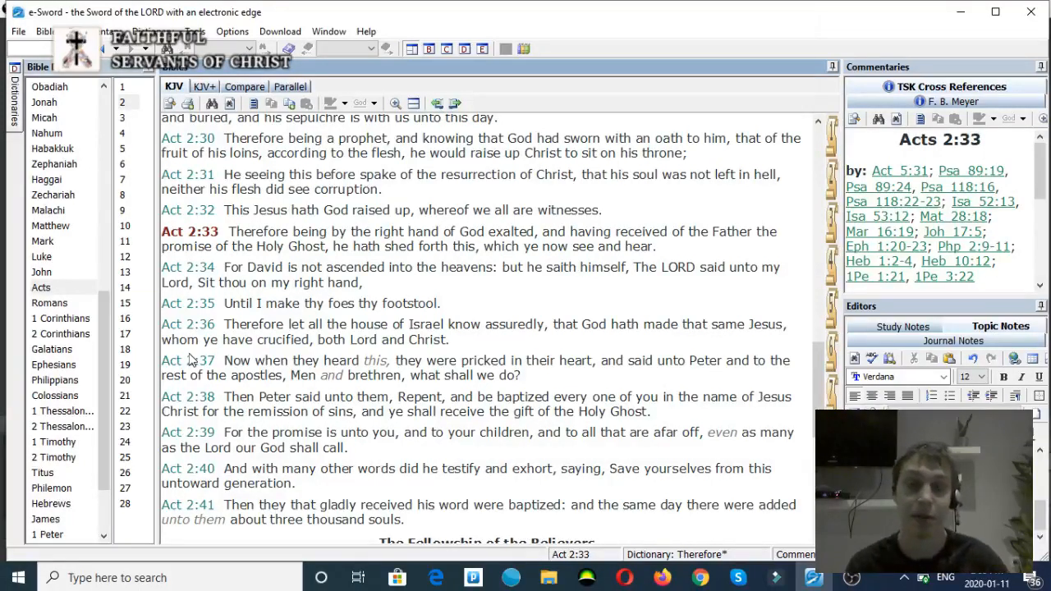
pyautogui.moveTo(335, 297)
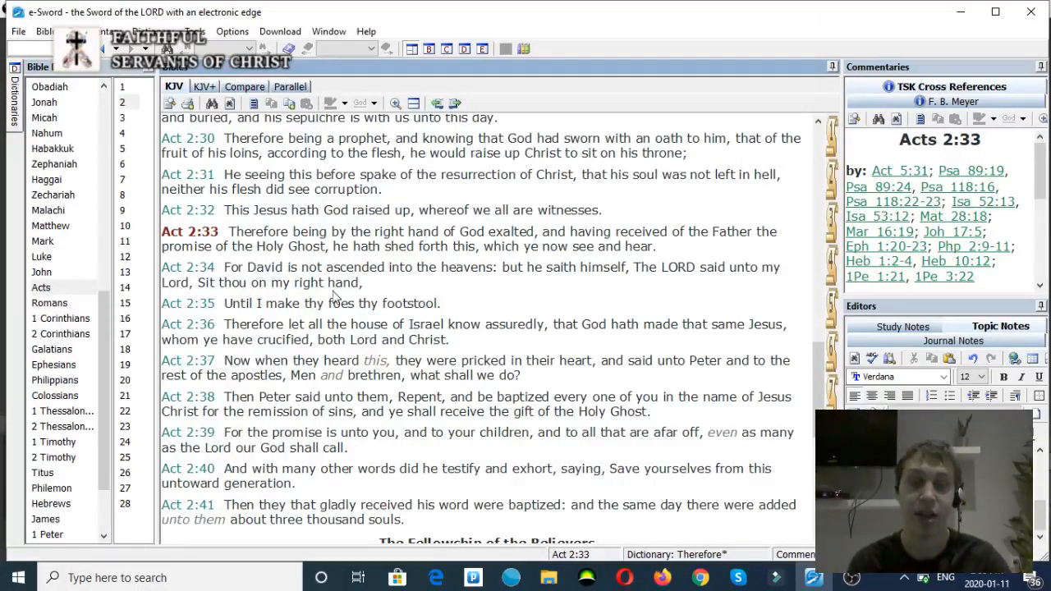